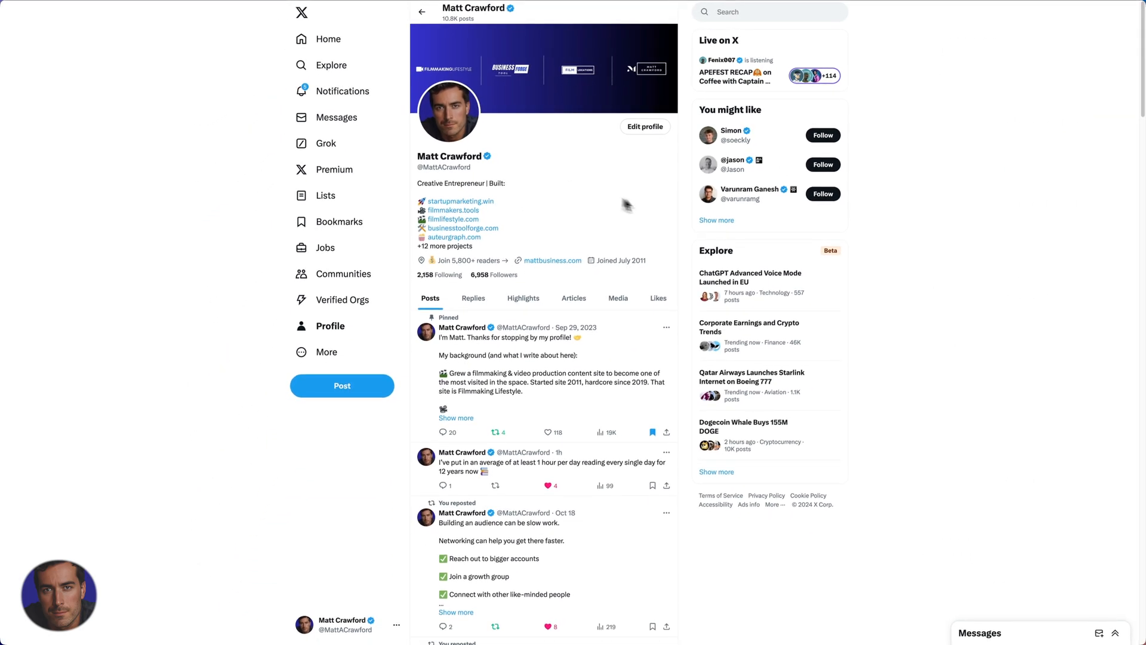
pyautogui.moveTo(660, 210)
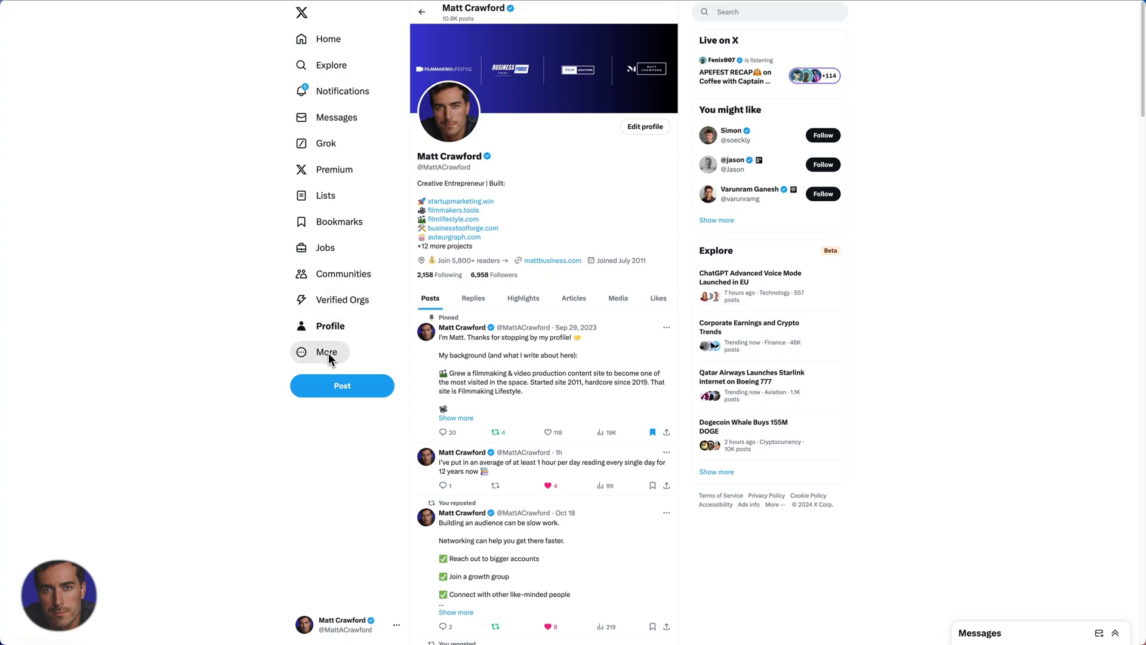
# Go to Settings and privacy from the More menu, reaching the Your Account section.
pyautogui.click(327, 352)
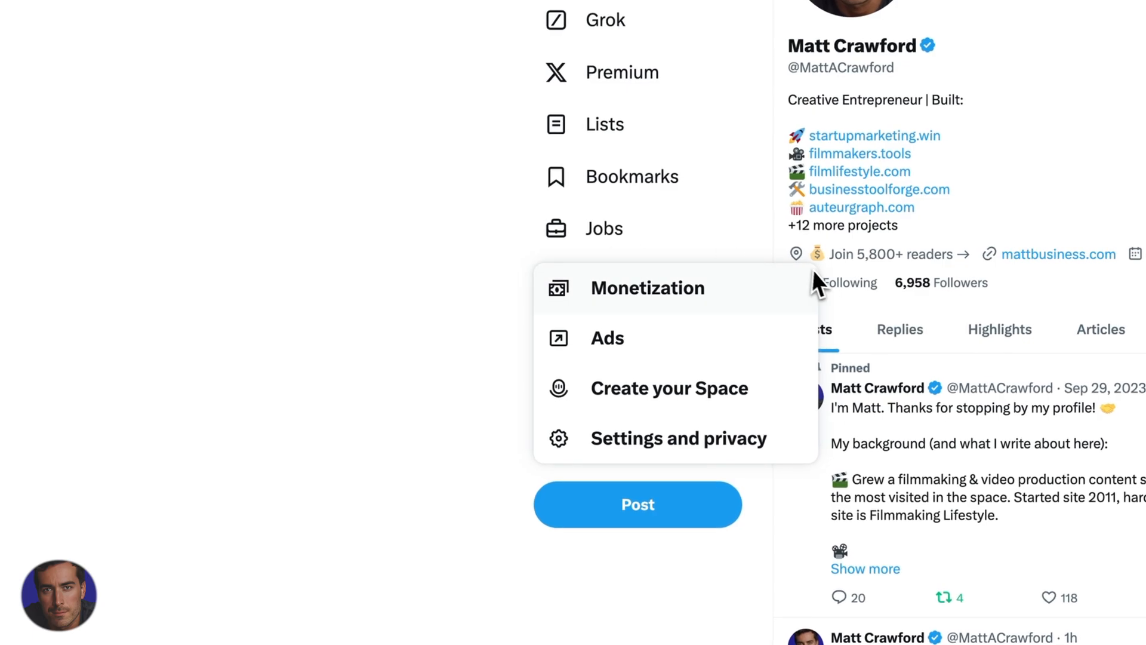
pyautogui.click(646, 505)
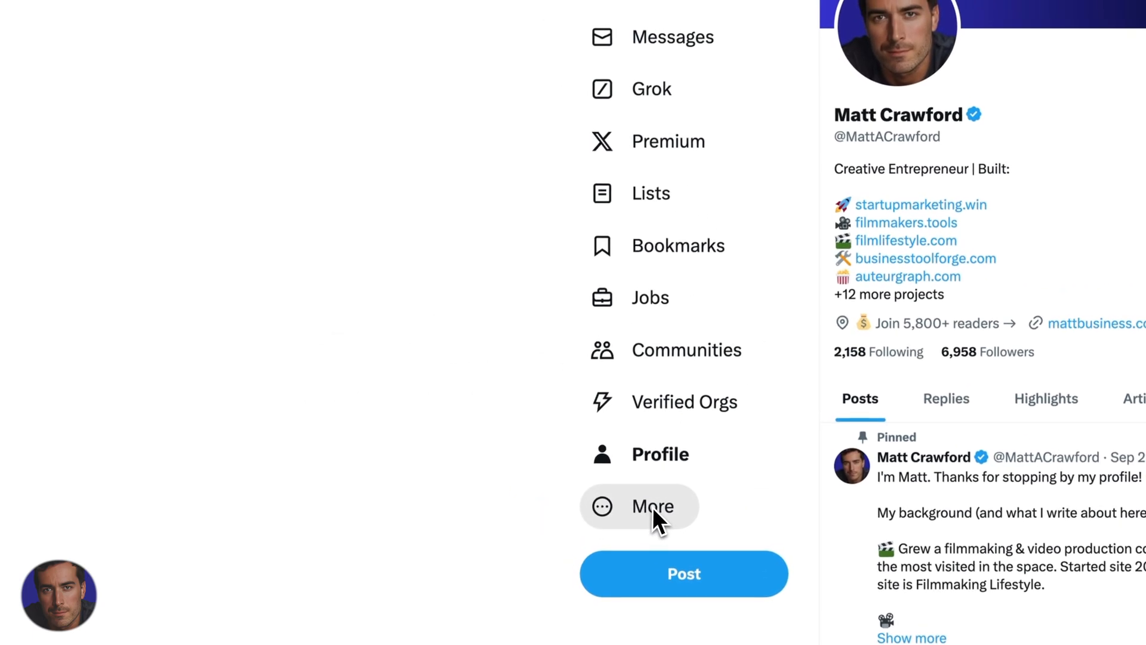
pyautogui.click(650, 505)
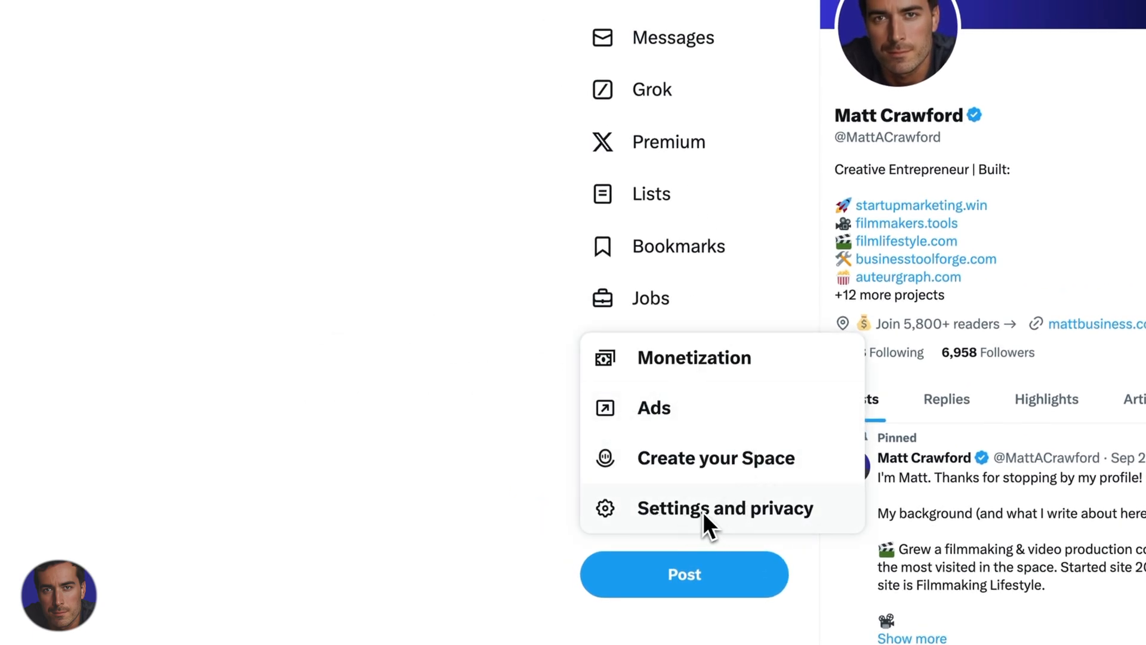
pyautogui.click(723, 508)
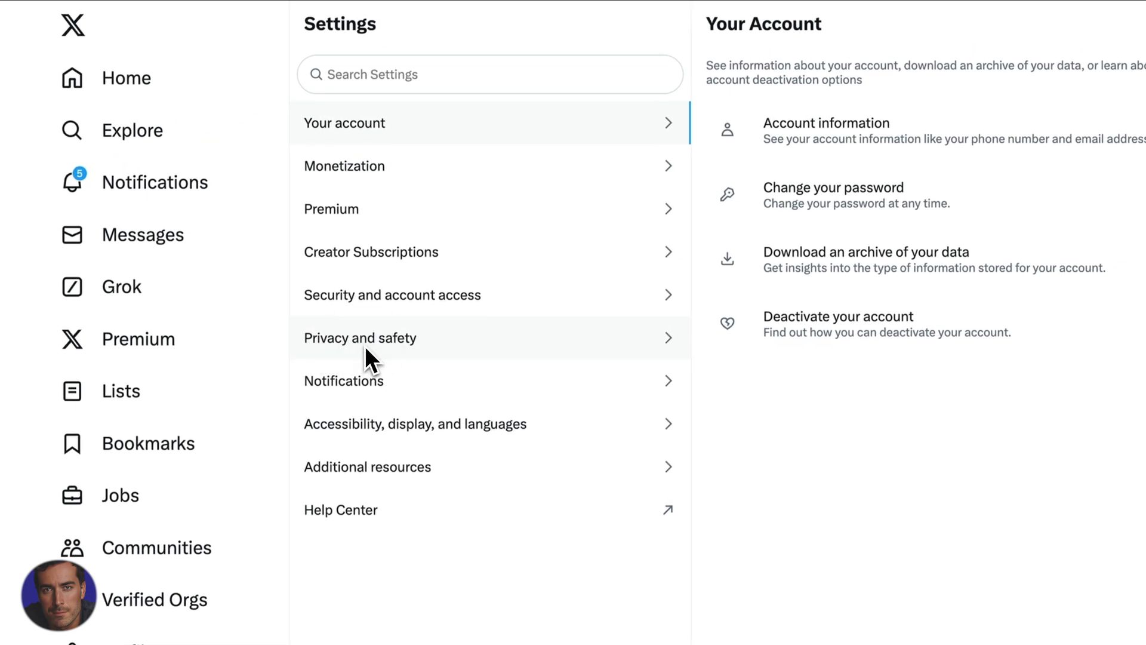
# Open Privacy and safety, then the Mute and block settings.
pyautogui.click(361, 337)
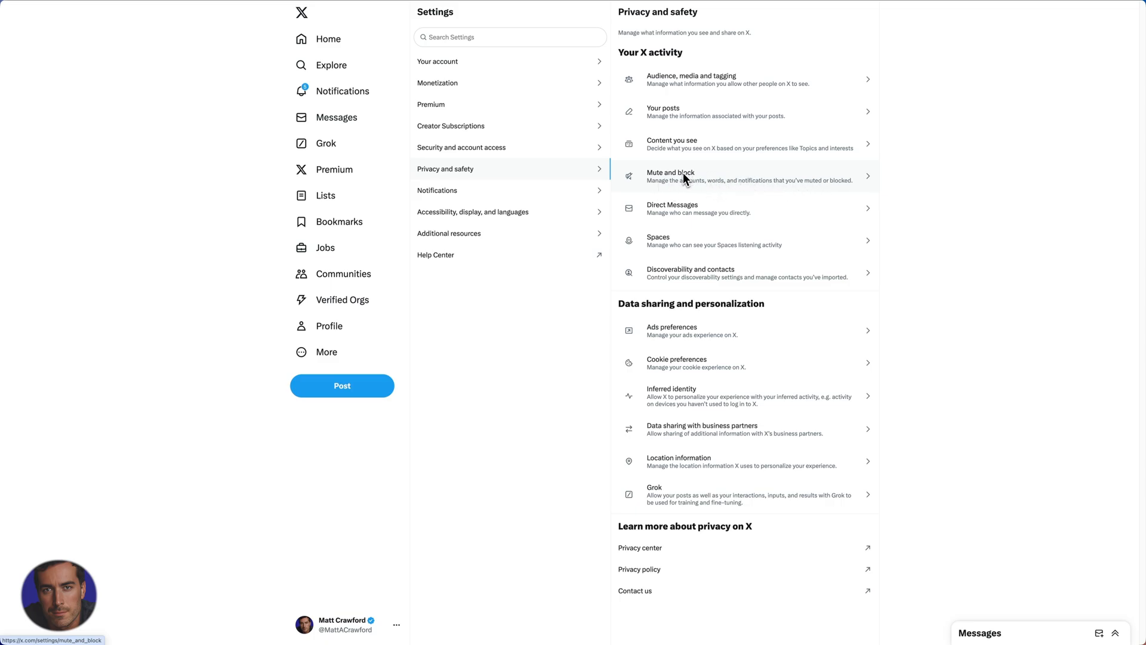
pyautogui.click(681, 175)
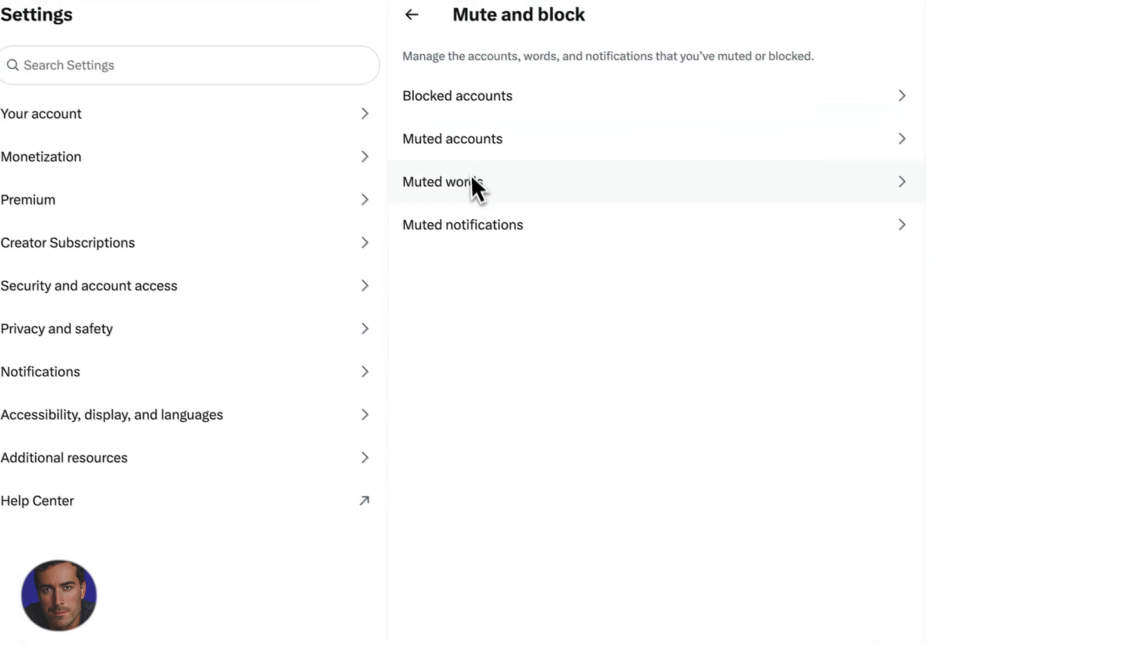
# Open Muted words to see putin, sjw, fake news and trump.
pyautogui.click(442, 181)
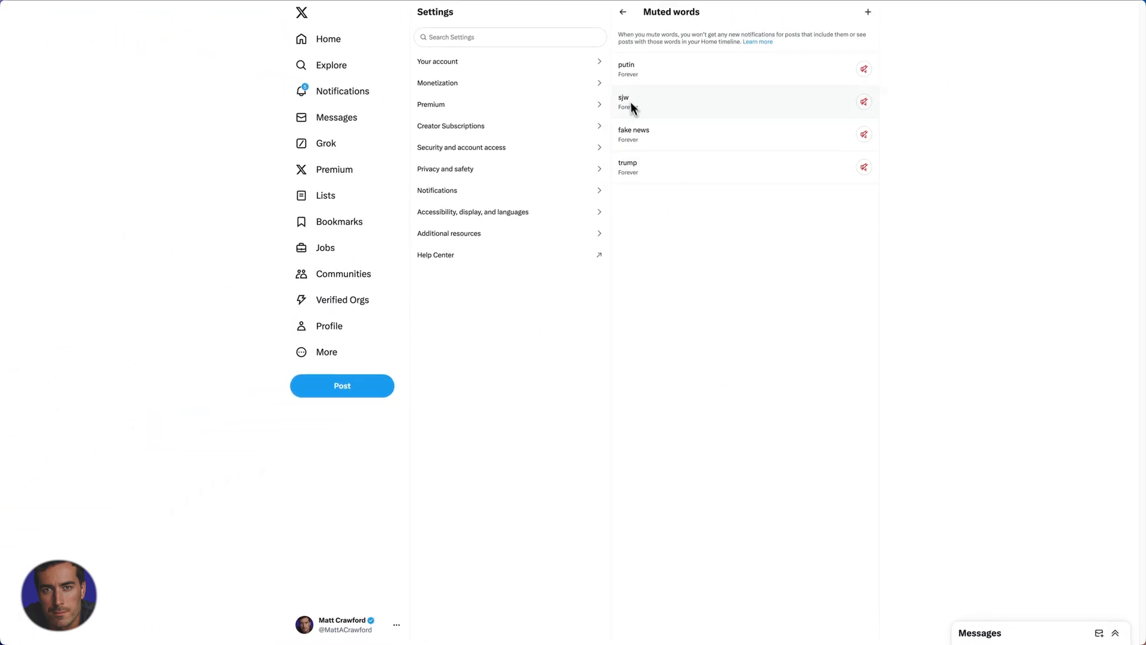
pyautogui.moveTo(631, 133)
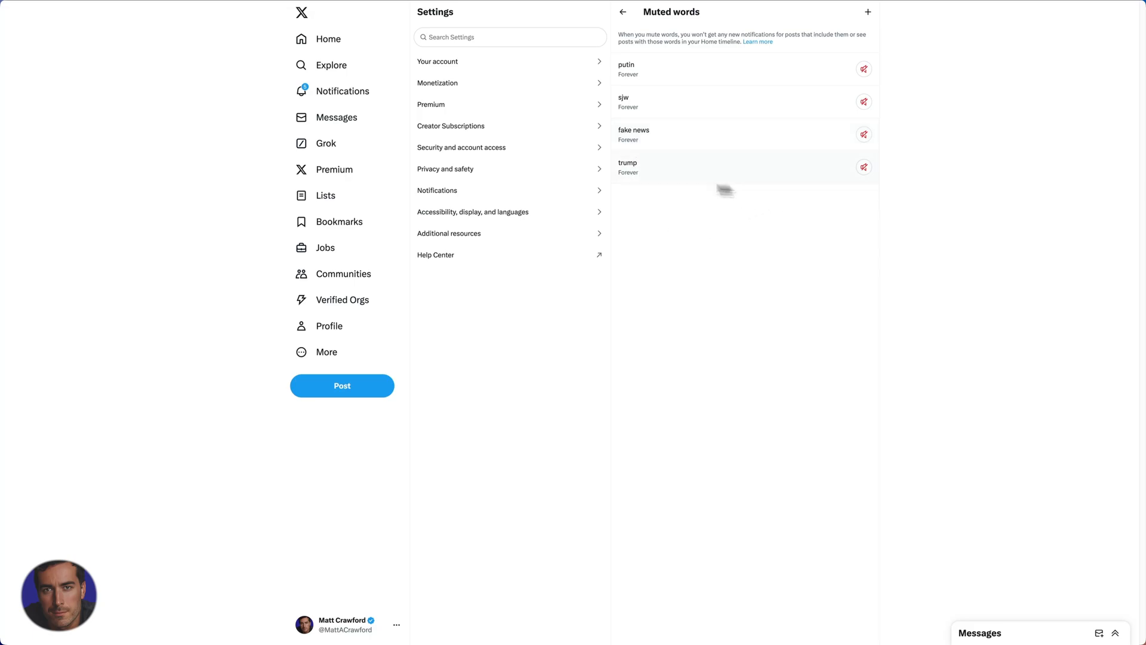
pyautogui.moveTo(657, 90)
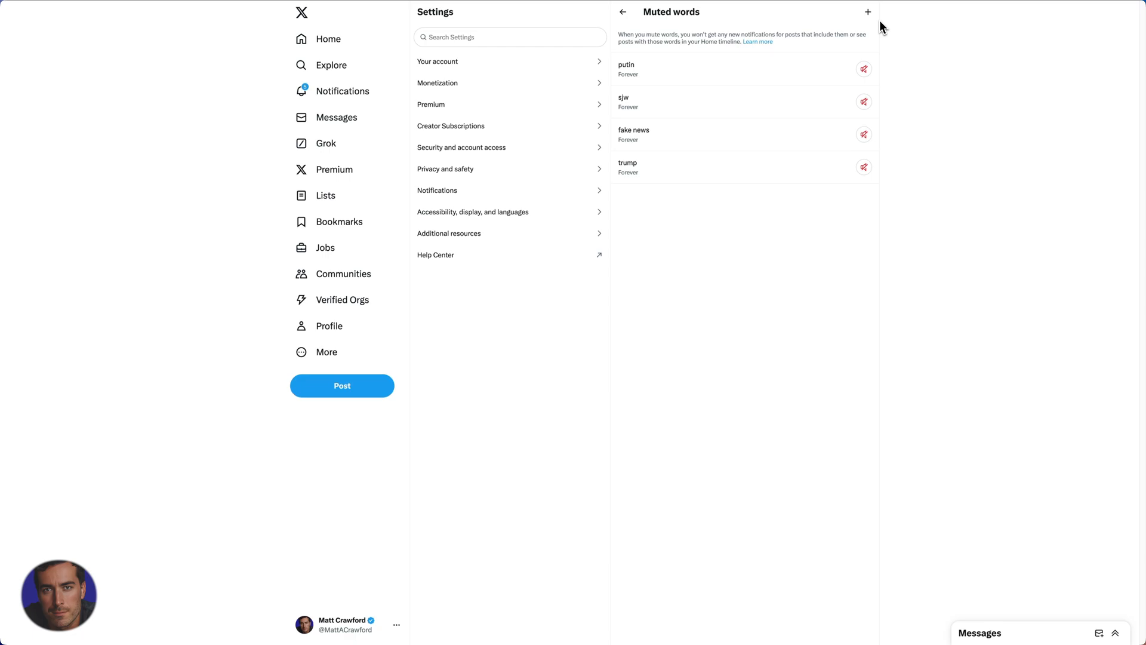
pyautogui.moveTo(827, 57)
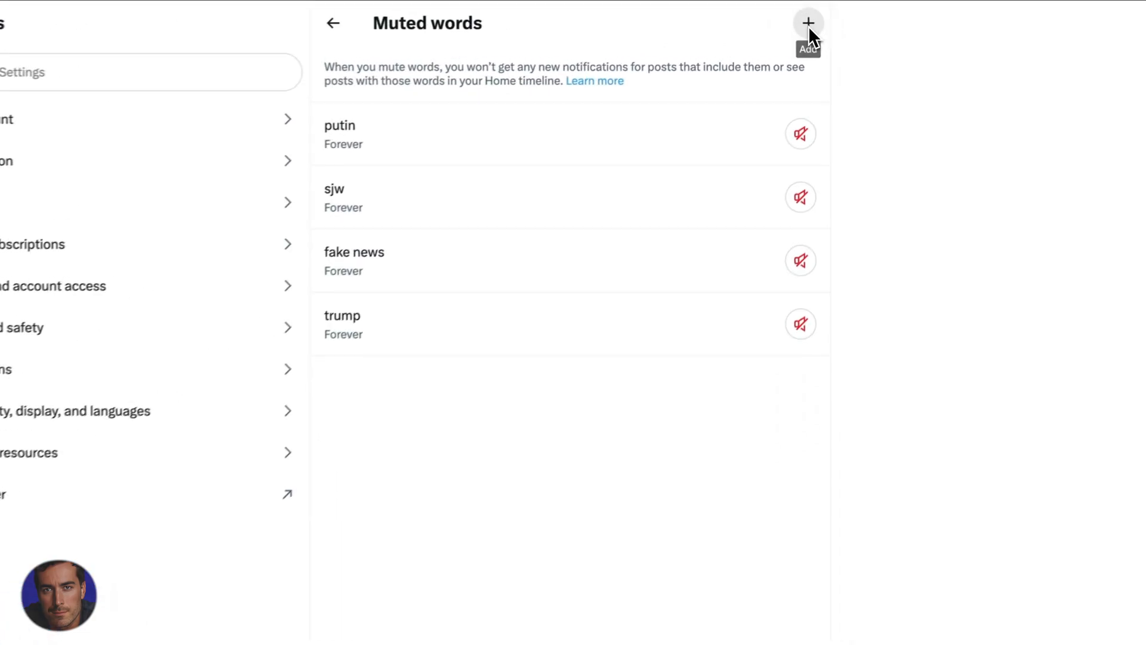
# Add muted word "iran", muted from anyone until you unmute it.
pyautogui.click(809, 23)
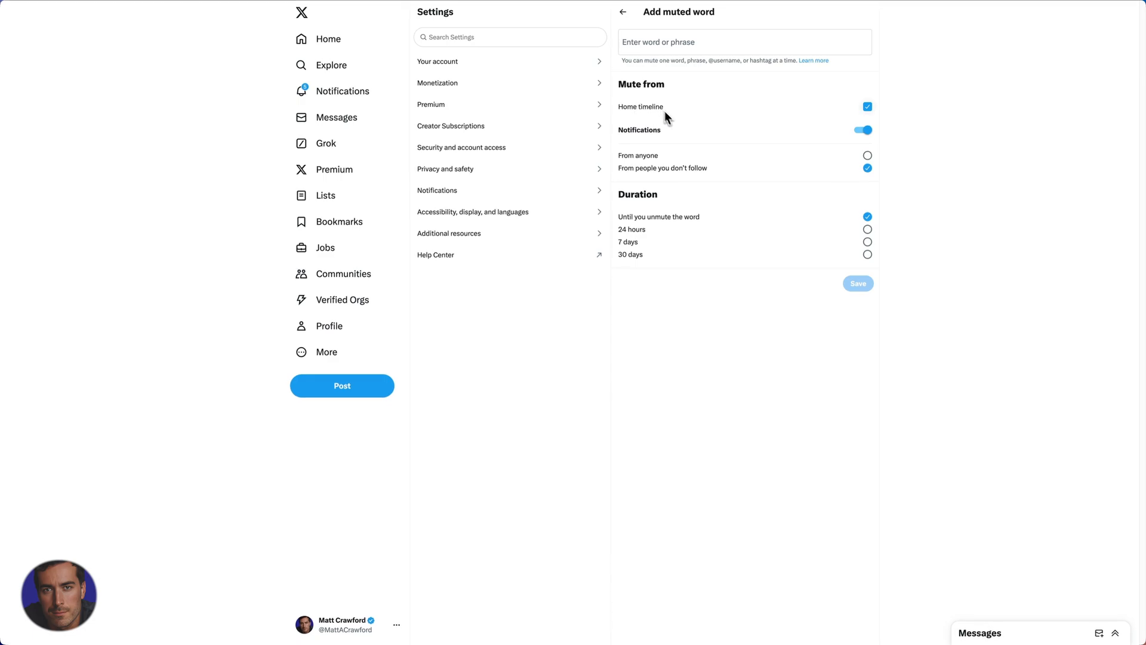
pyautogui.moveTo(646, 118)
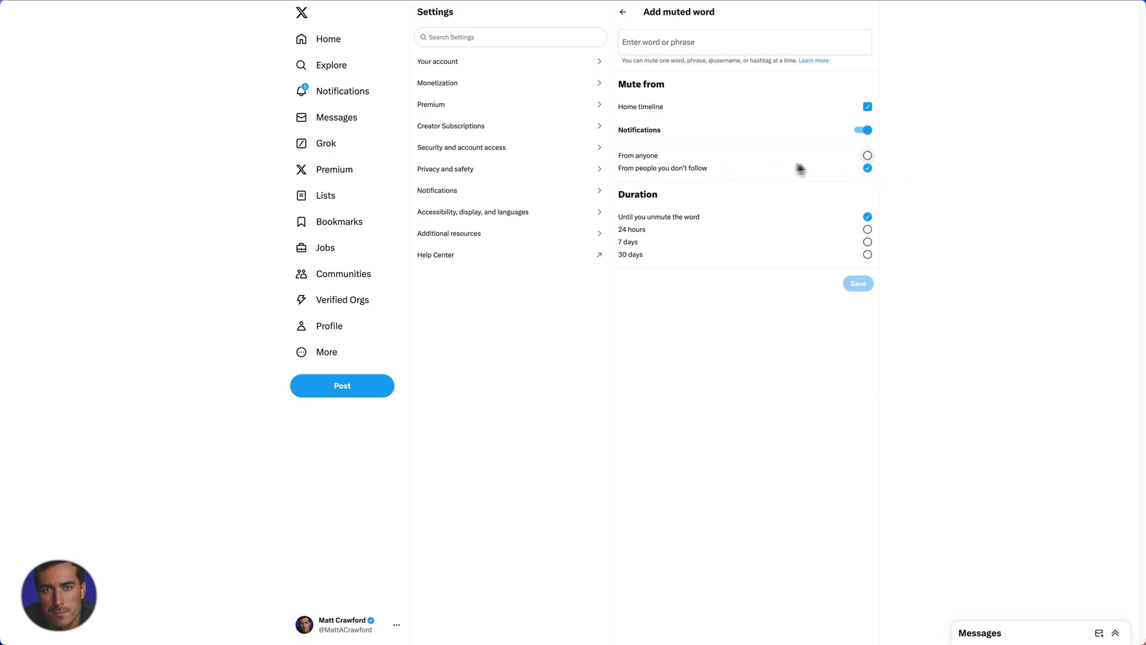
pyautogui.moveTo(875, 172)
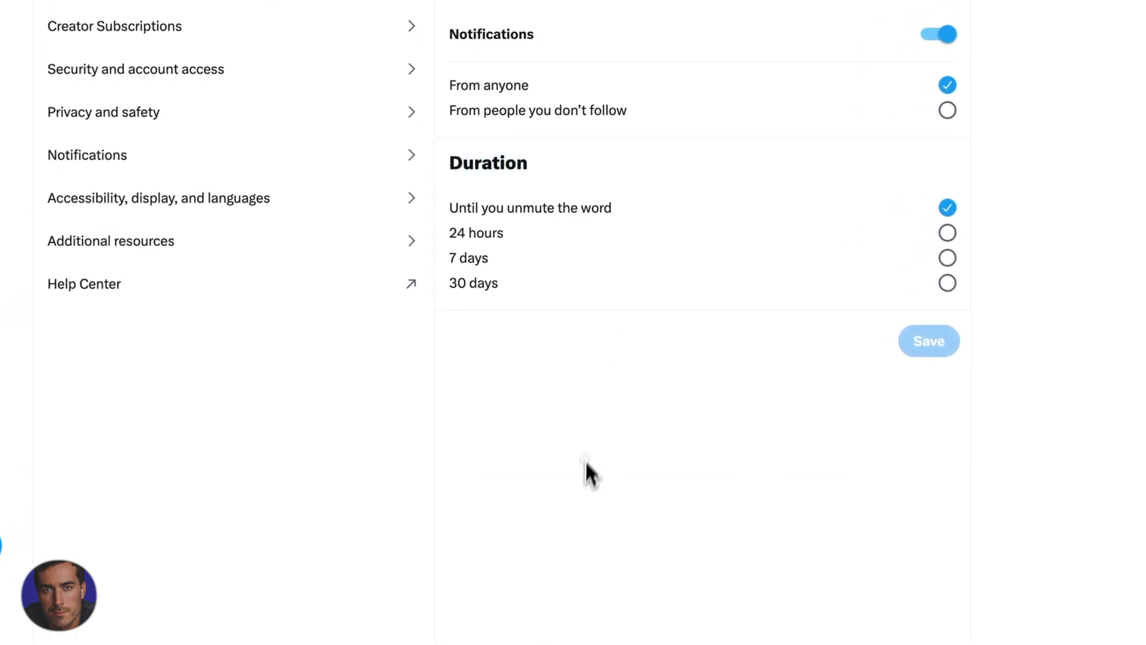
pyautogui.moveTo(596, 404)
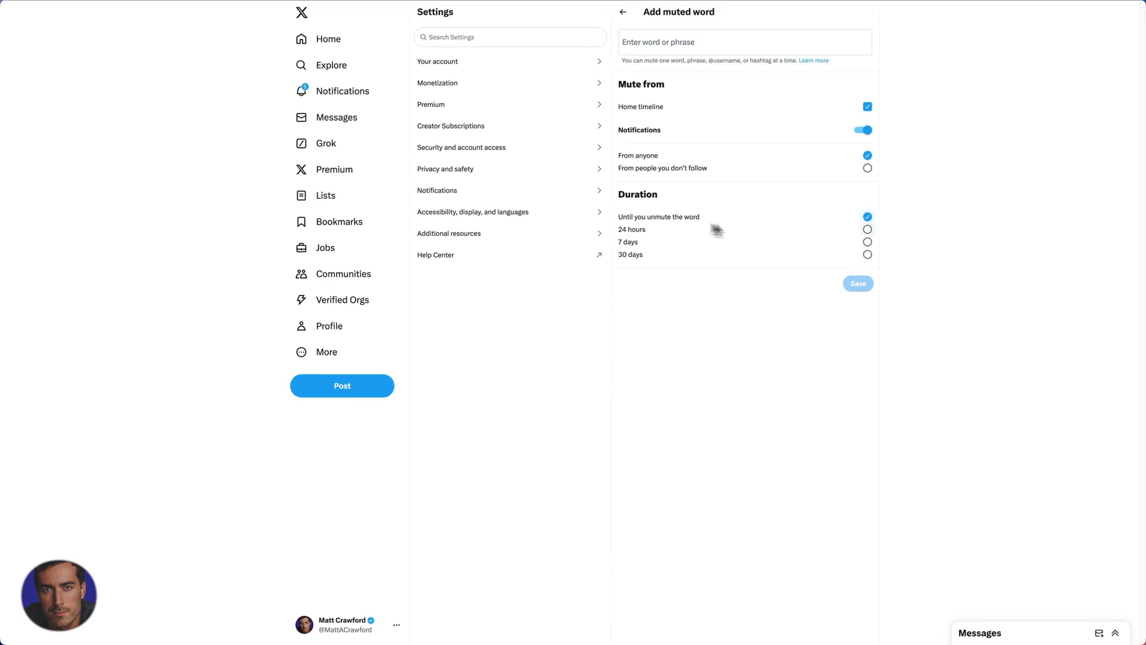
pyautogui.moveTo(686, 130)
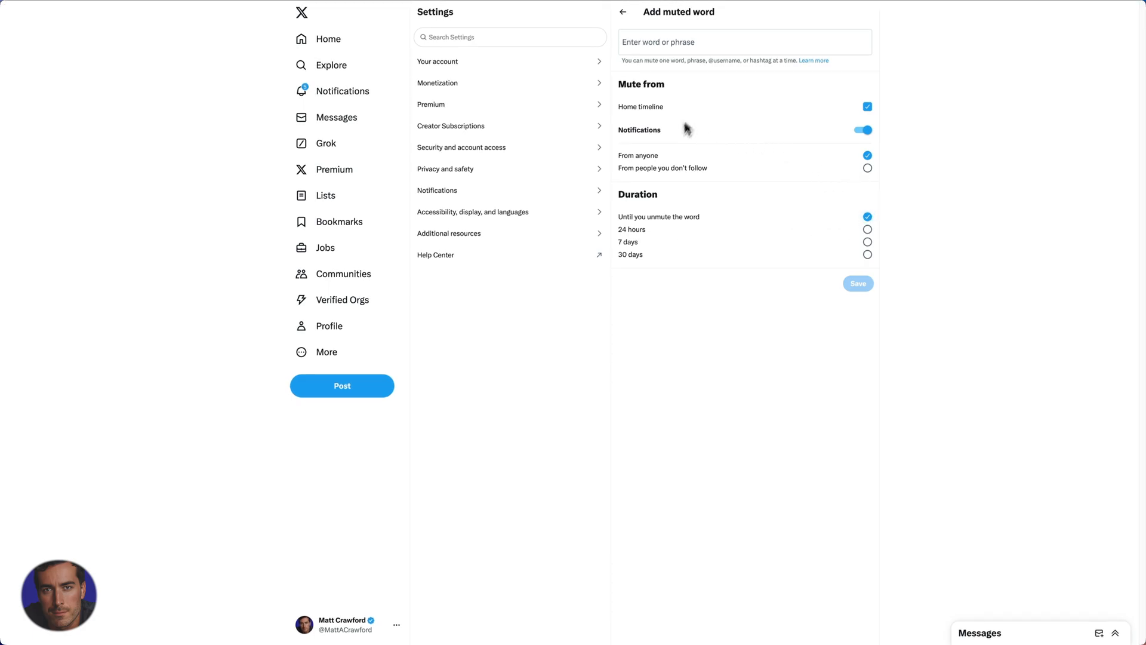
pyautogui.moveTo(766, 277)
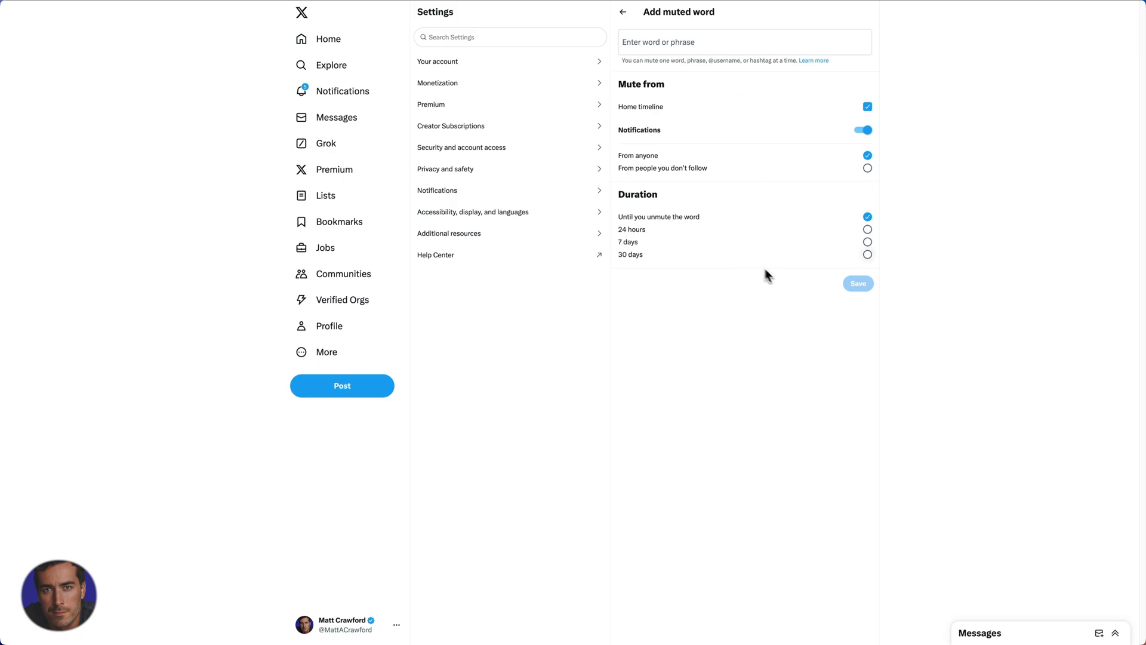
pyautogui.moveTo(672, 247)
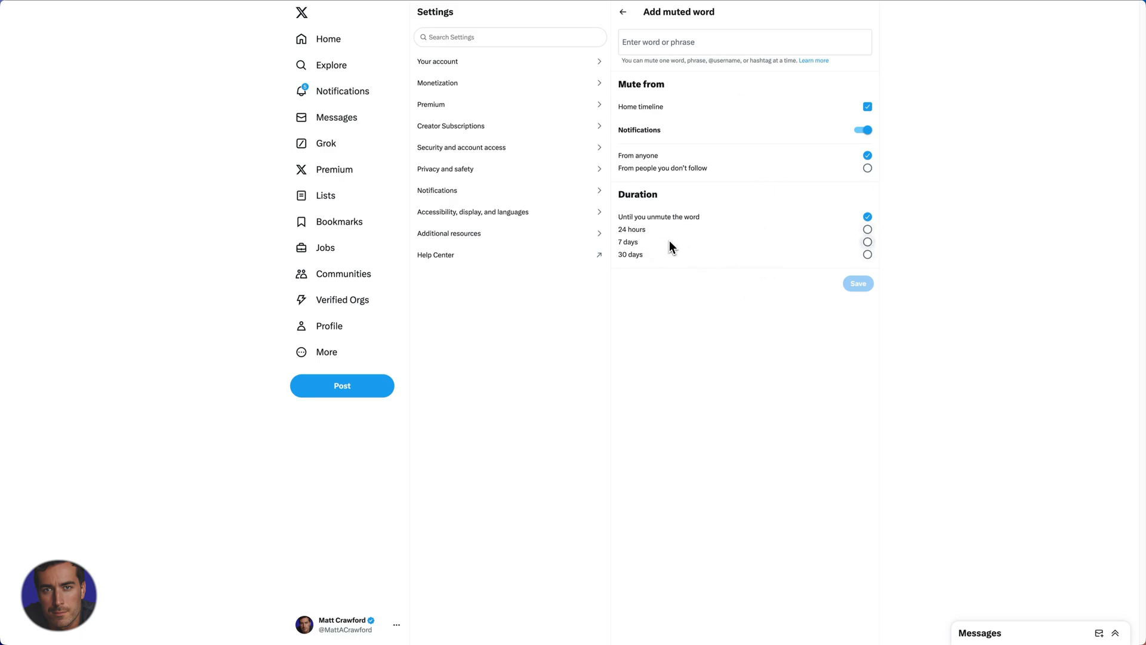
pyautogui.moveTo(658, 248)
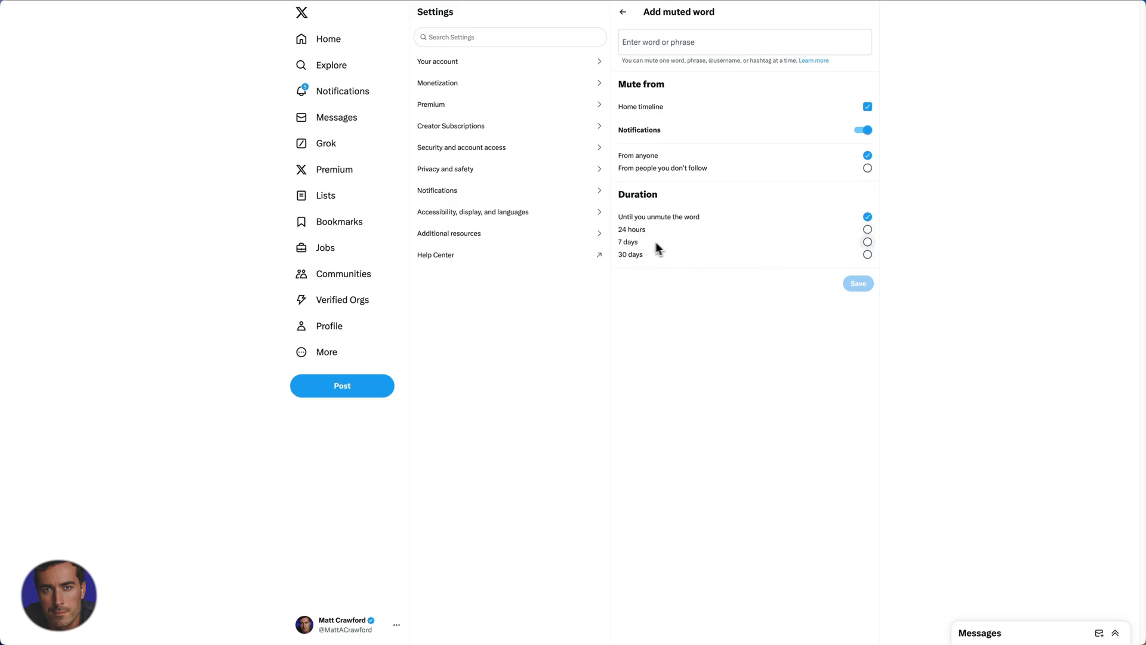
pyautogui.moveTo(893, 270)
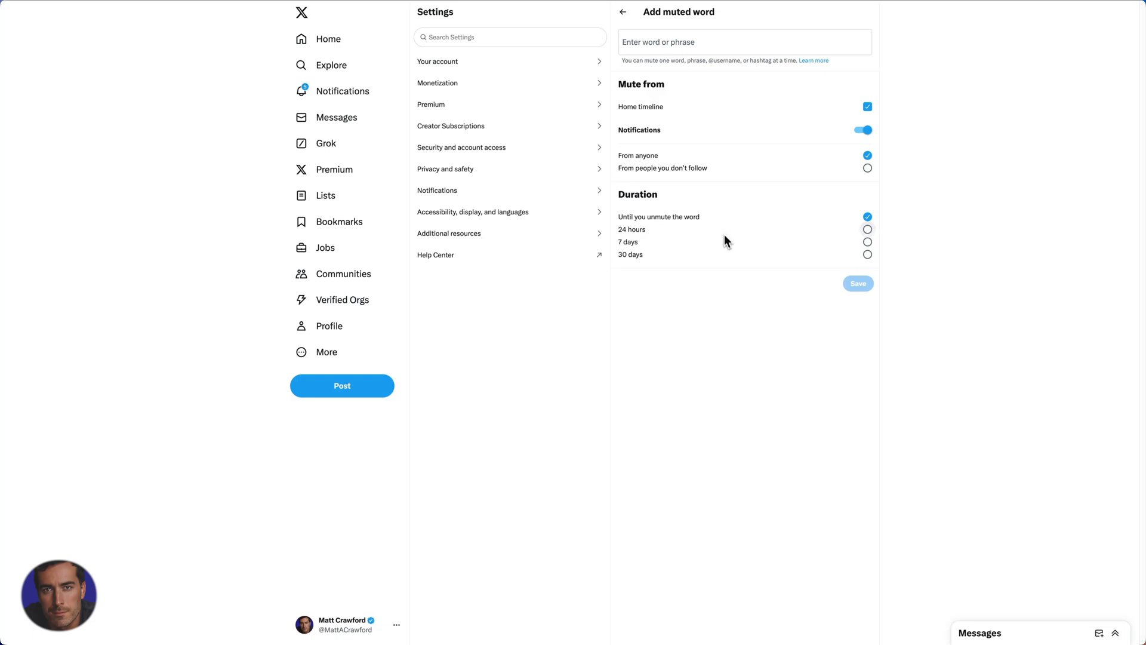
pyautogui.moveTo(765, 312)
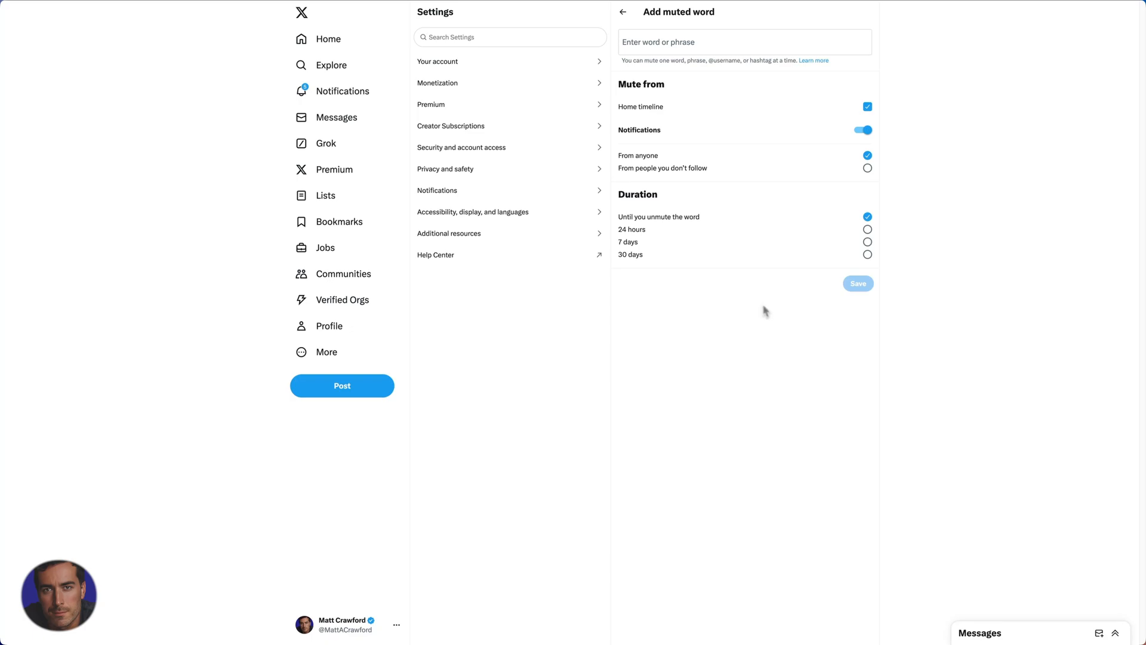
pyautogui.moveTo(892, 193)
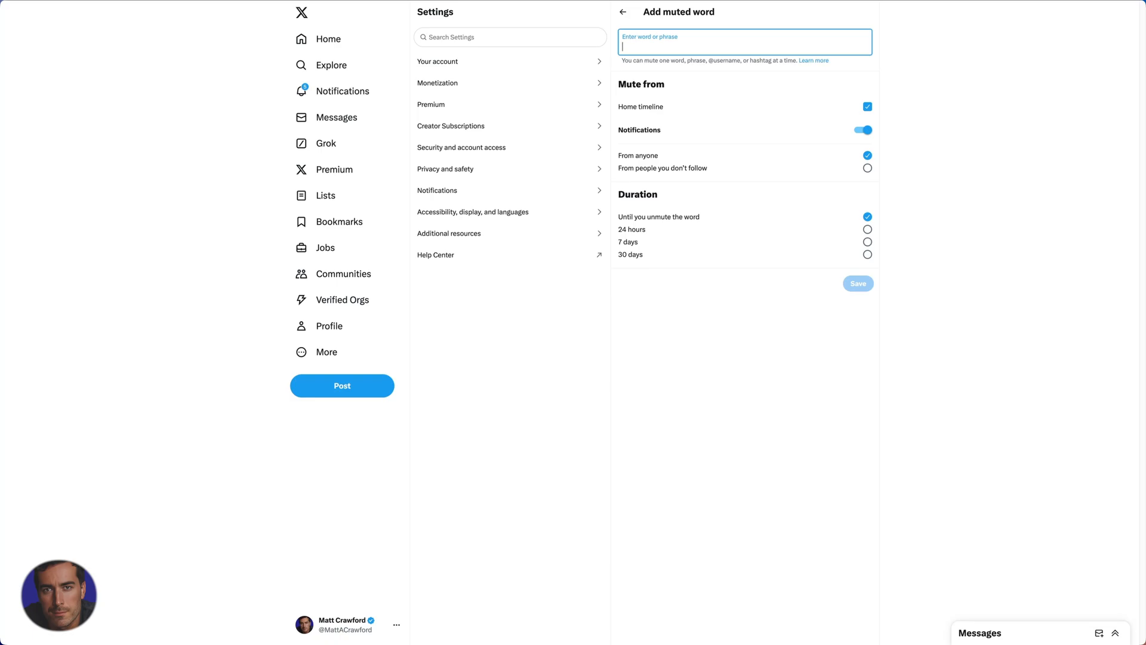
pyautogui.write('iran')
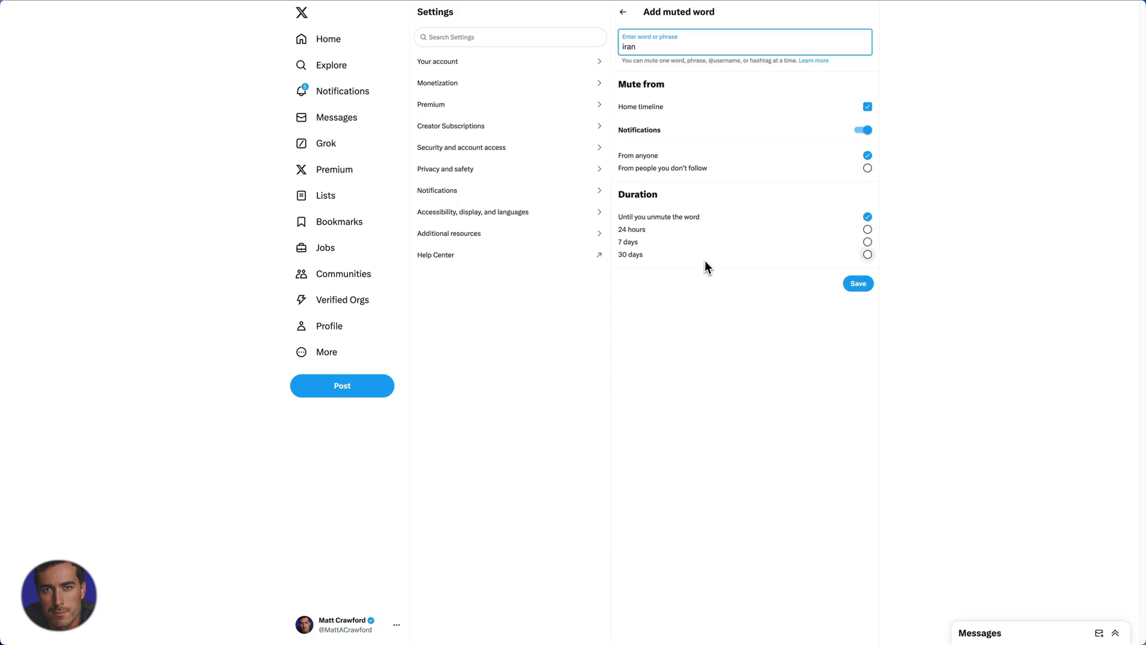
pyautogui.click(857, 284)
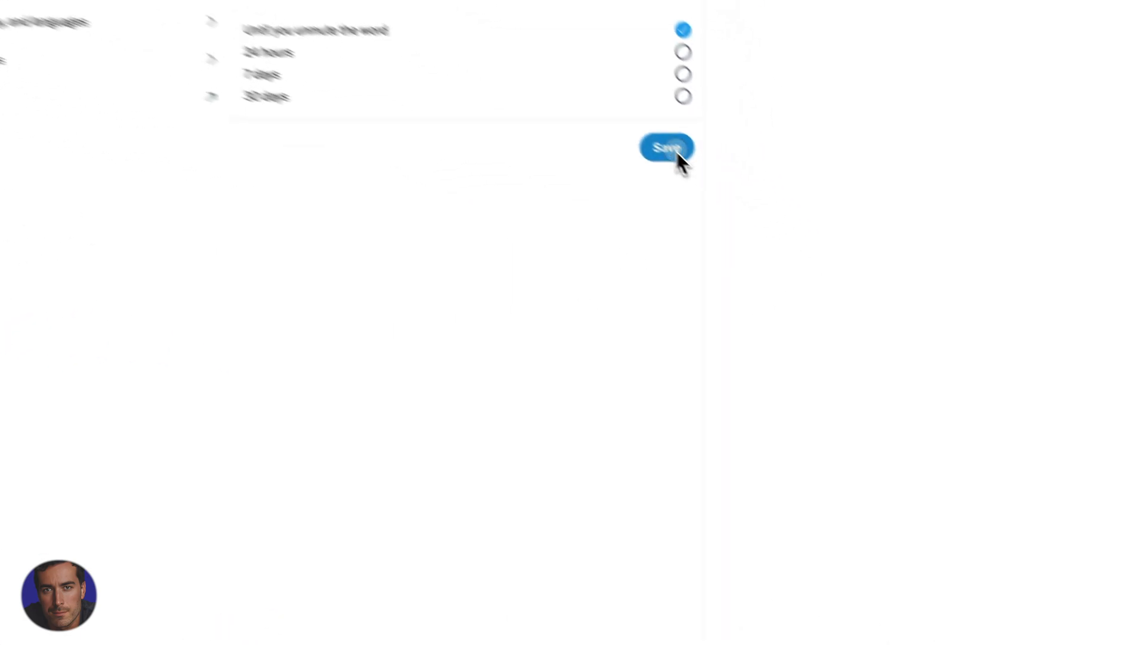
# Save "iran" so it tops the Muted words list.
pyautogui.click(665, 147)
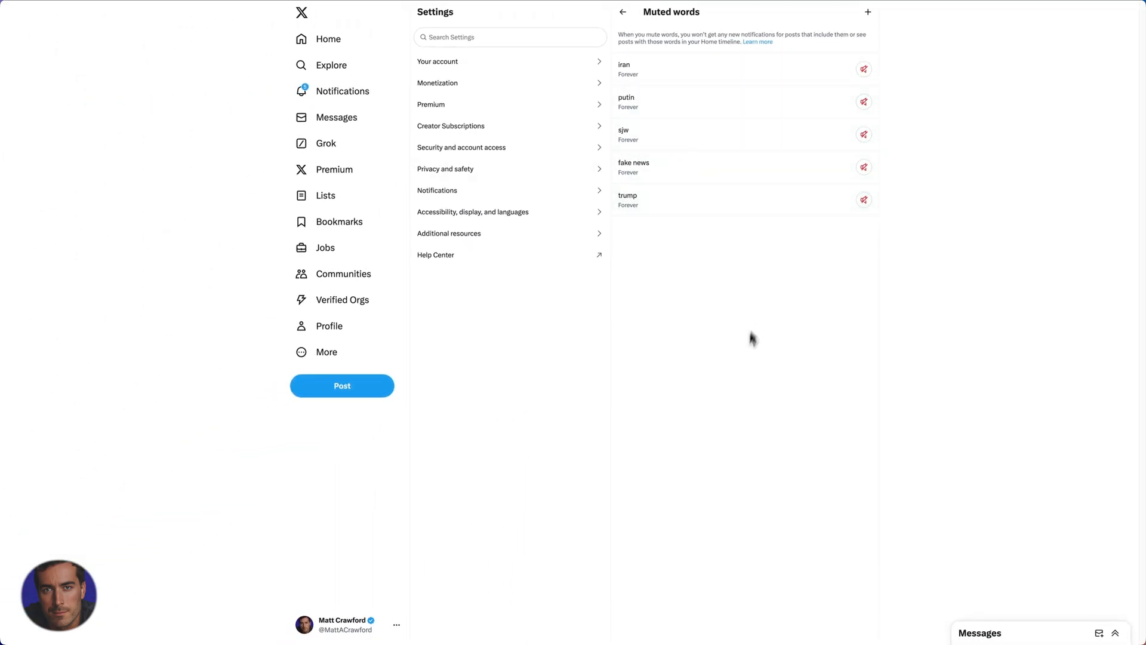
pyautogui.moveTo(804, 404)
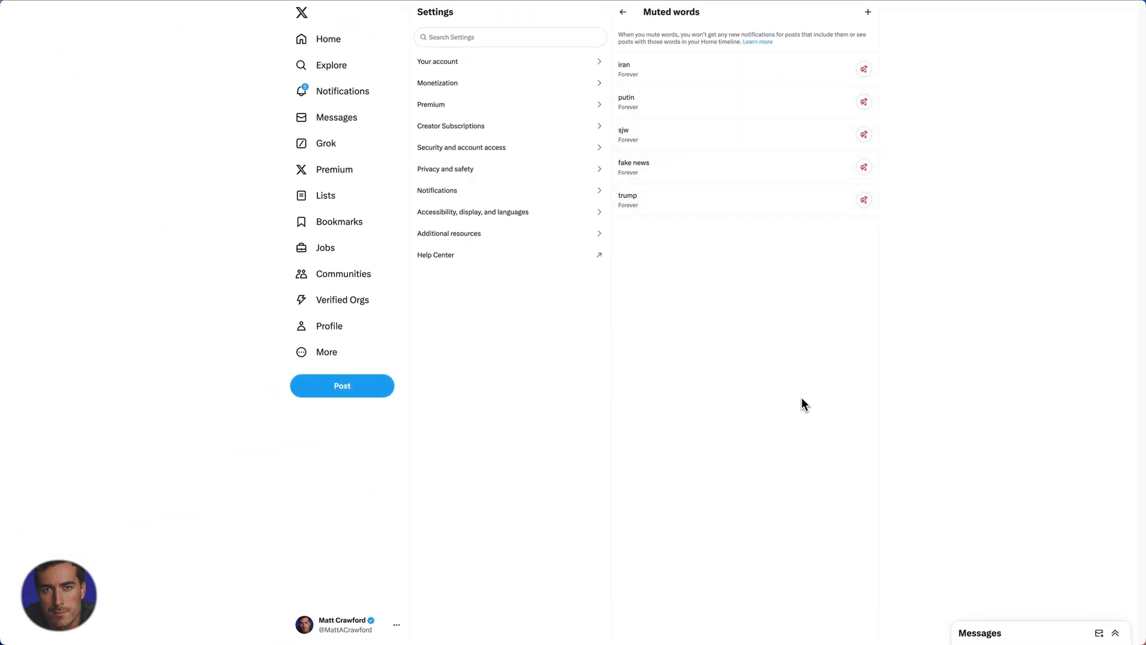
pyautogui.moveTo(722, 143)
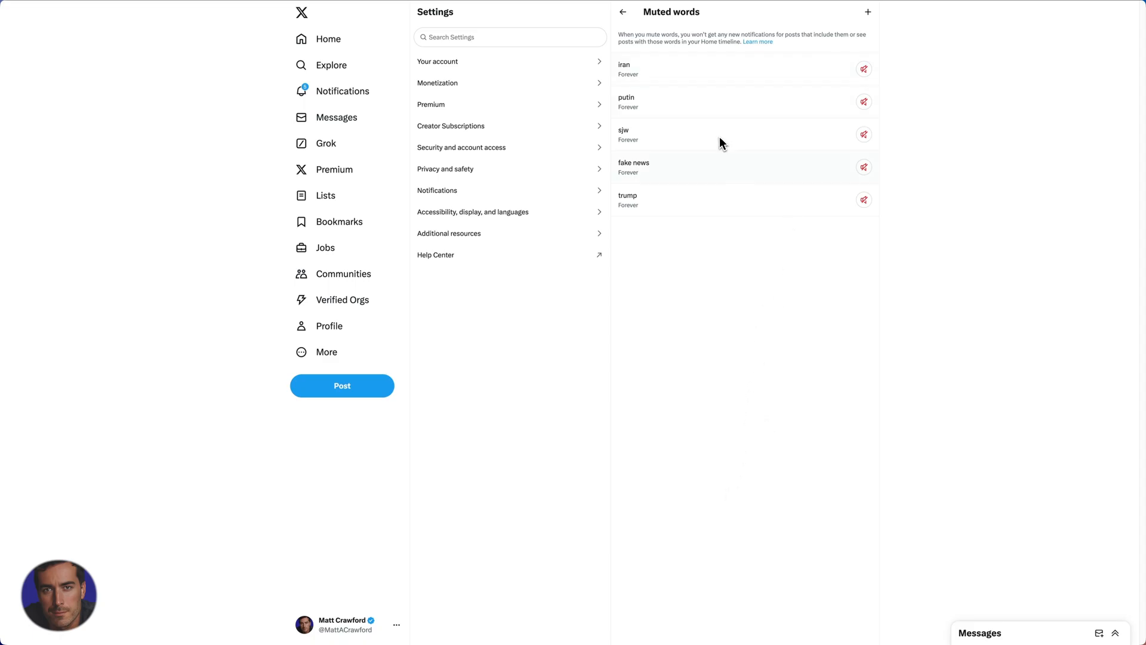